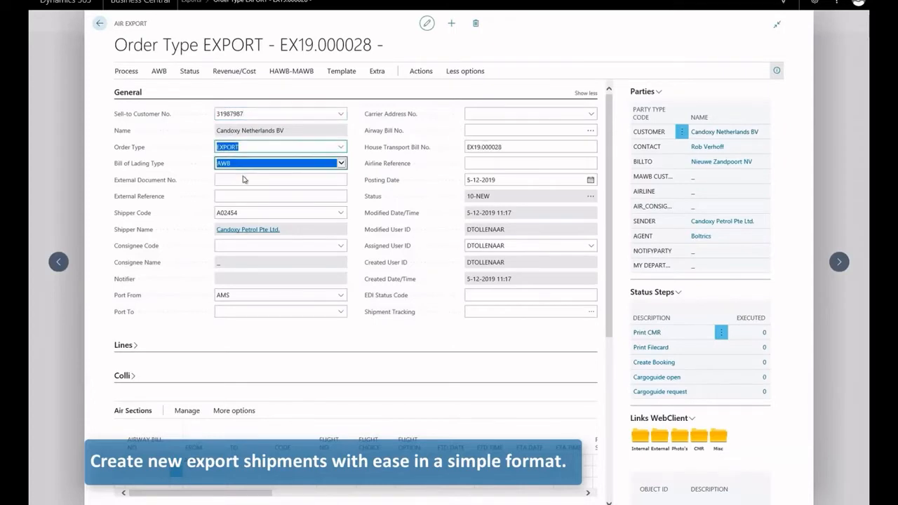
# Set the Port To field to SIN Singapore
pyautogui.write('singa')
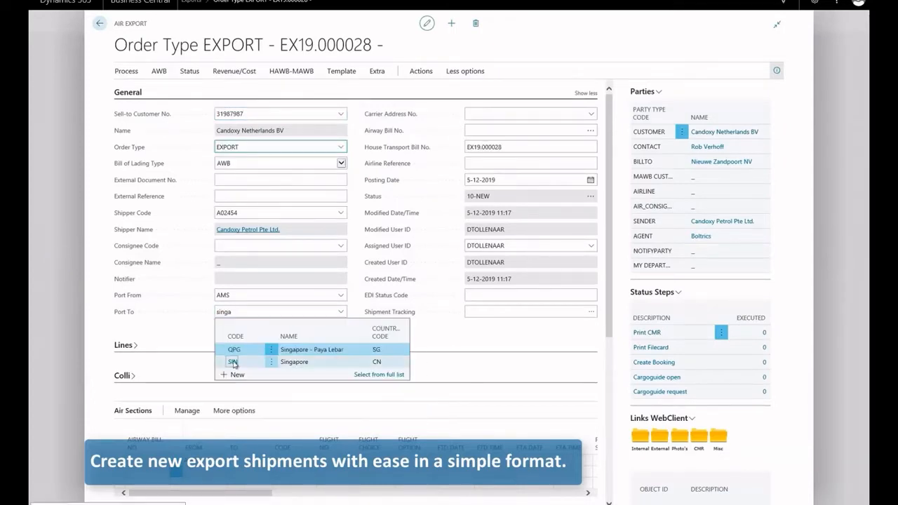
pyautogui.click(232, 361)
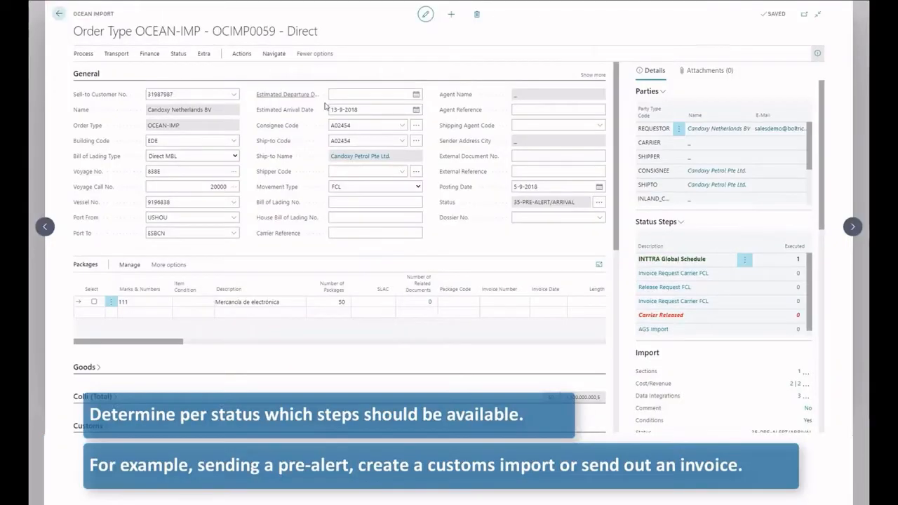
# Enter shipper code ADR01972 and consignee code A02454 on the General FastTab
pyautogui.click(661, 316)
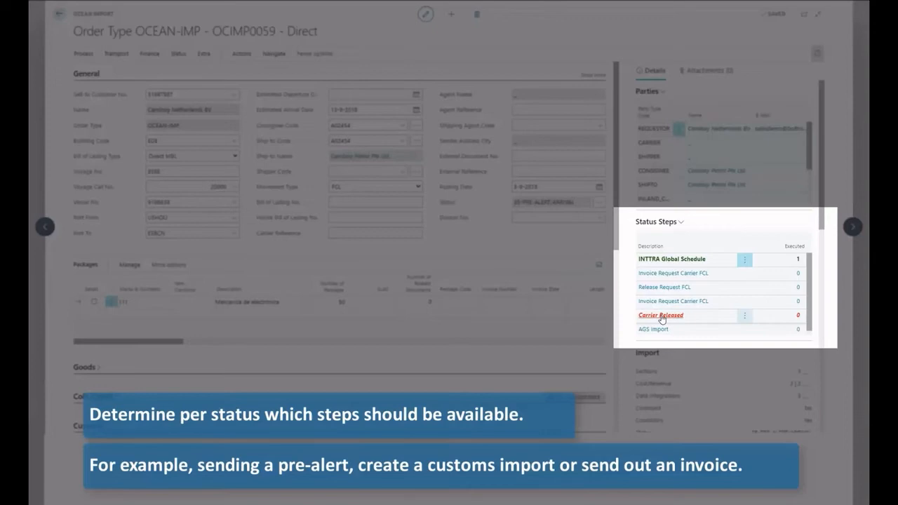
pyautogui.click(660, 315)
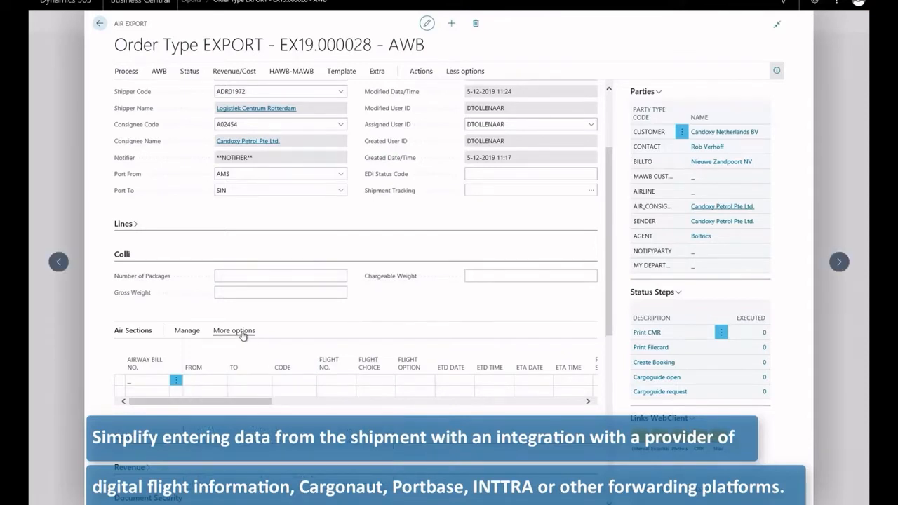
# Request OAG connected flights for the AMS to SIN route from Air Sections
pyautogui.click(234, 330)
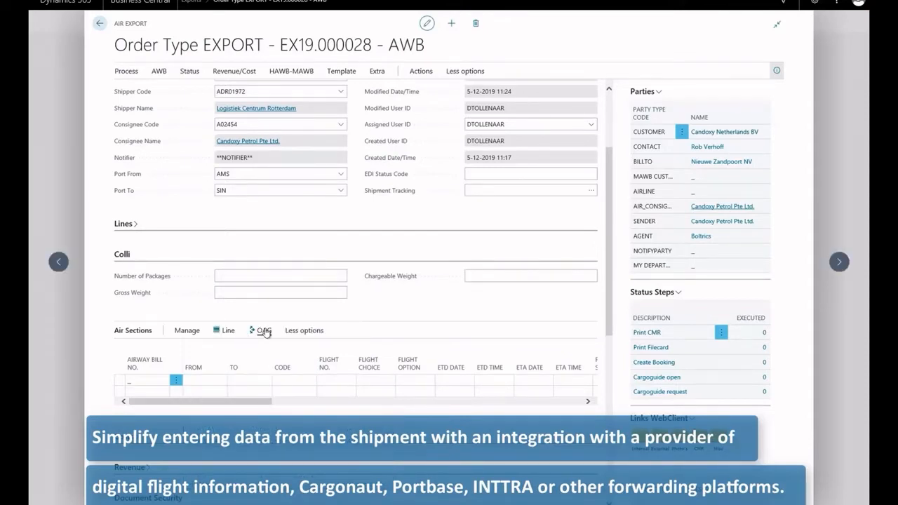
pyautogui.click(262, 330)
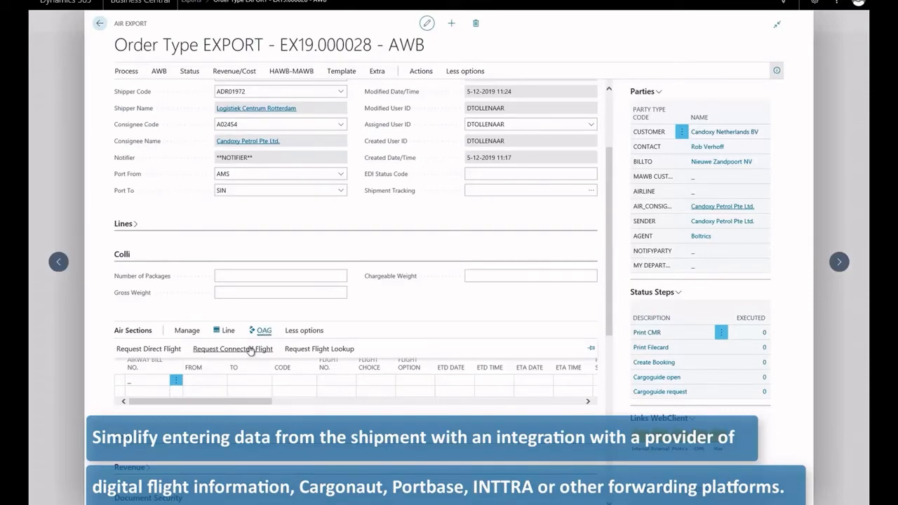
pyautogui.click(232, 349)
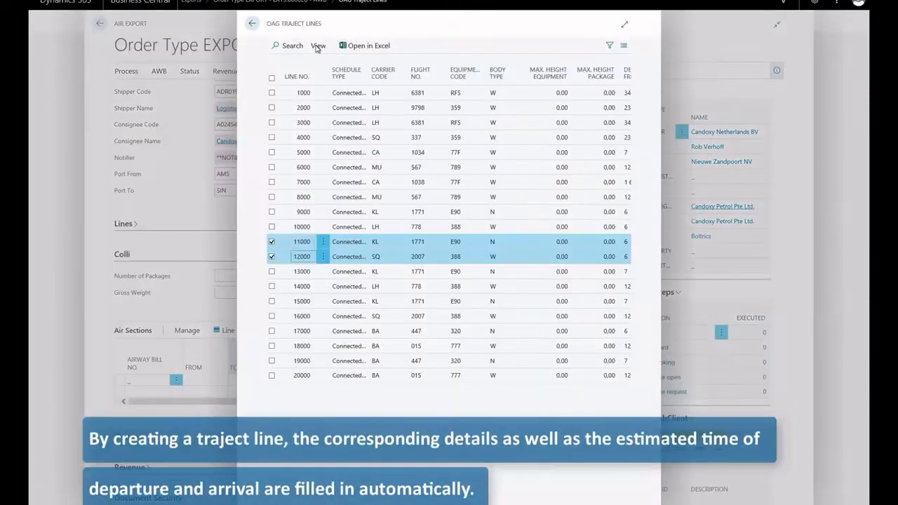
# Create air section lines for flights 1771 and 2007 and preview the AWB
pyautogui.click(318, 46)
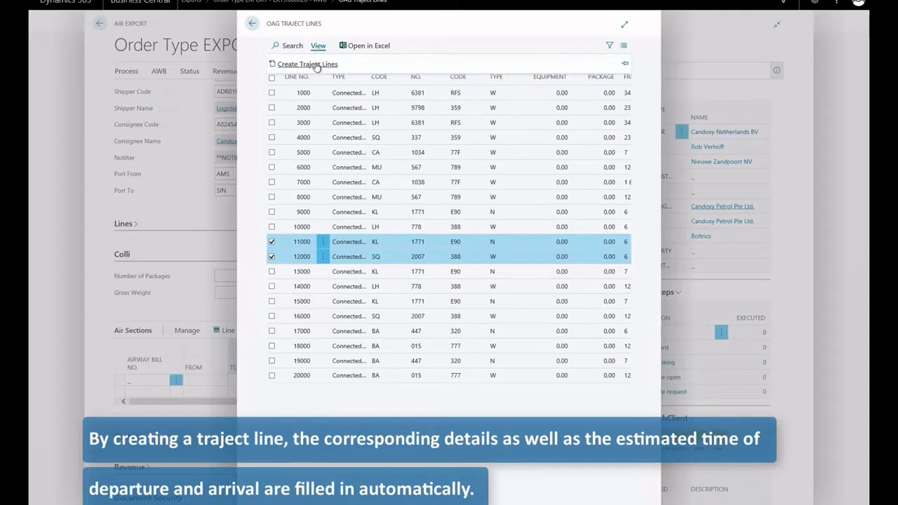
pyautogui.click(307, 64)
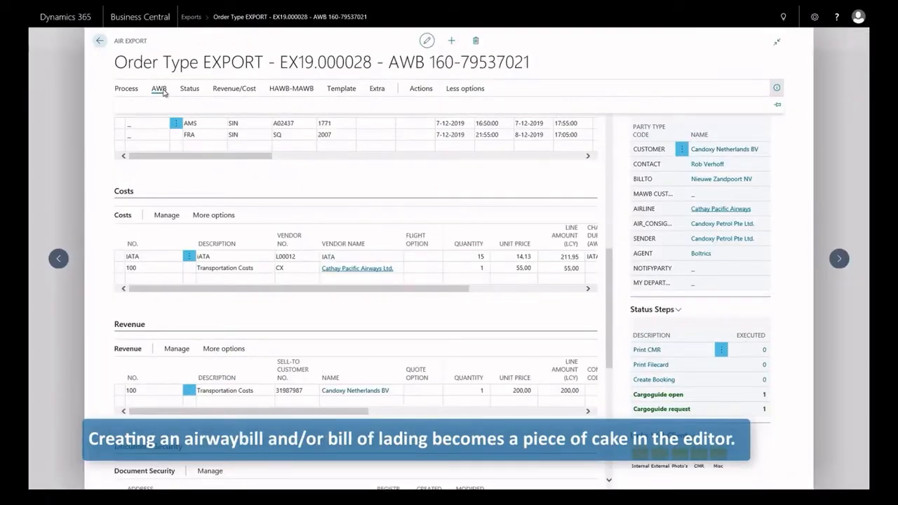
pyautogui.click(158, 87)
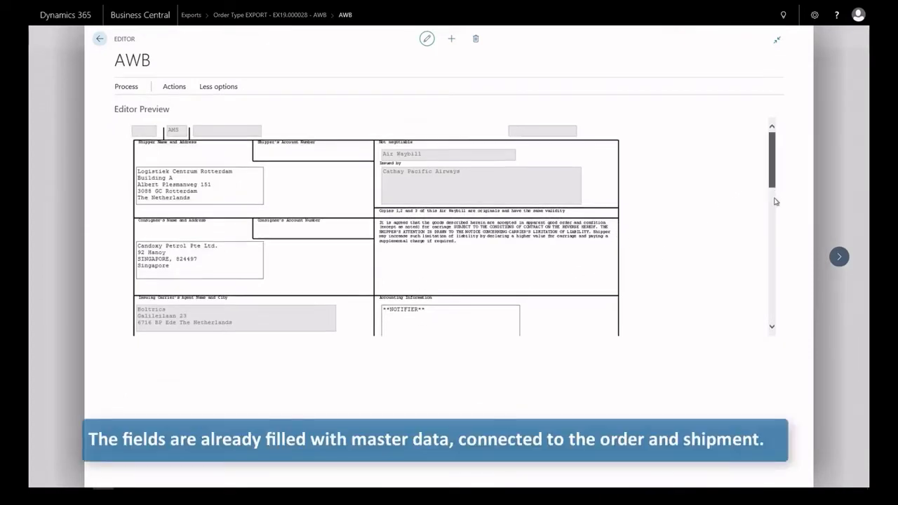
# Execute the TRANSPORT status step to generate transport order ORD02605
pyautogui.scroll(-3)
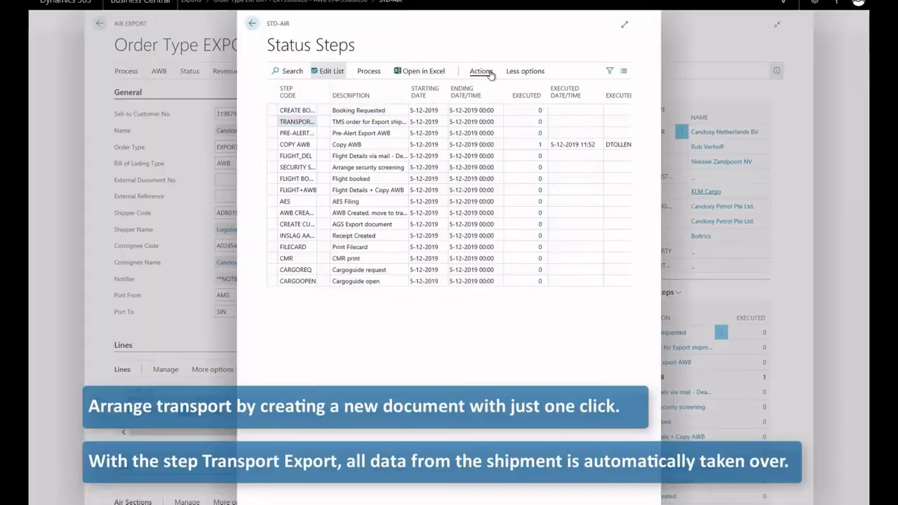
pyautogui.click(481, 70)
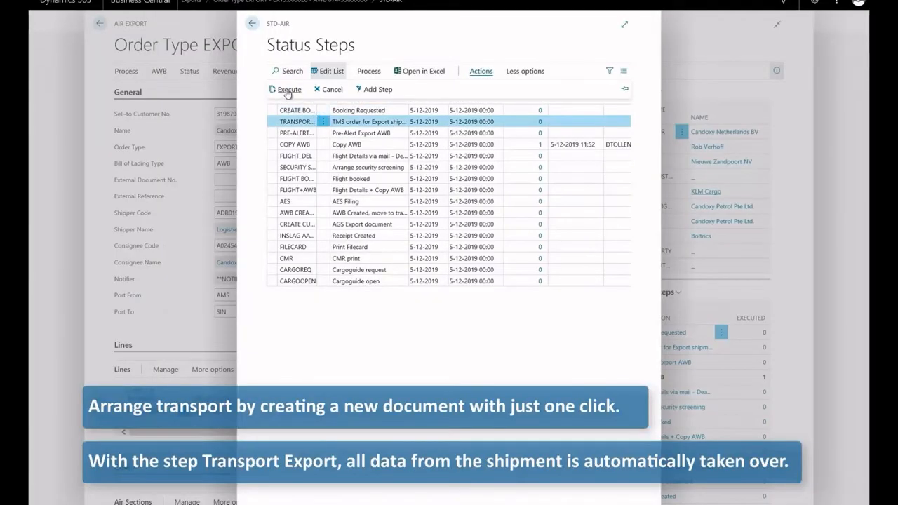
pyautogui.click(287, 89)
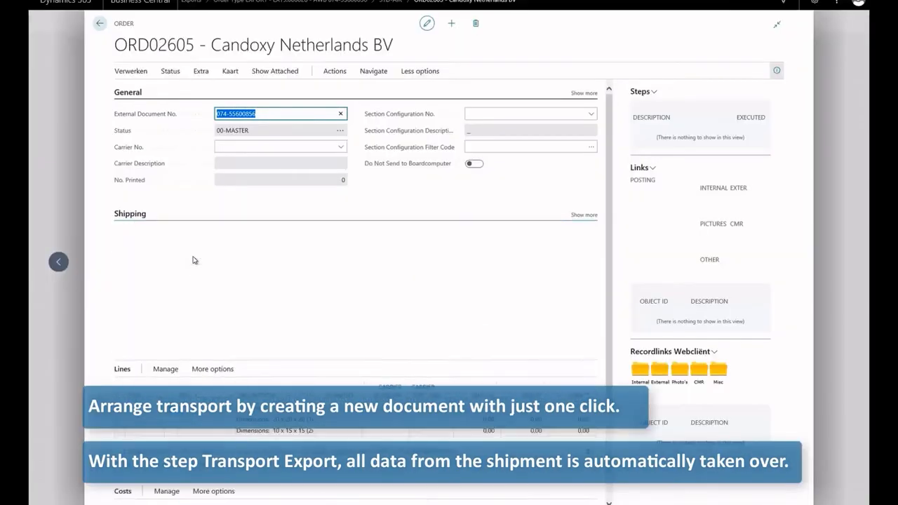
pyautogui.click(129, 213)
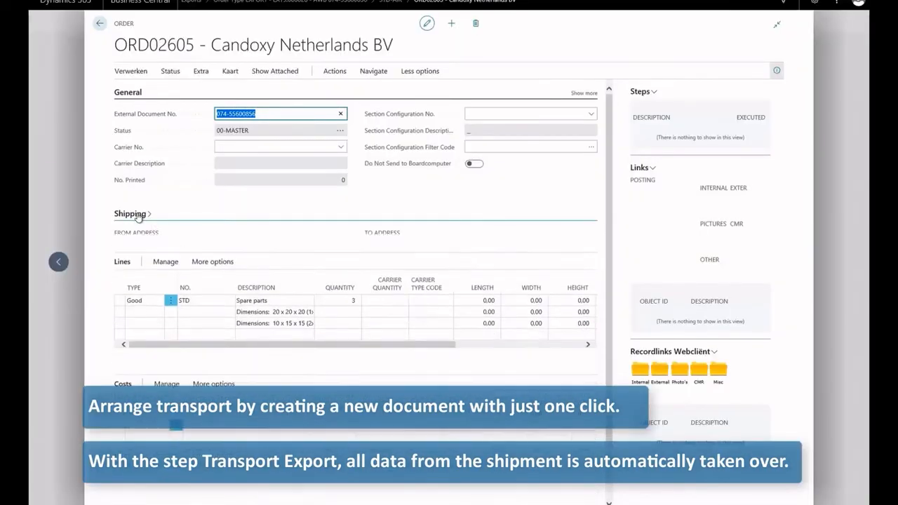
pyautogui.click(130, 213)
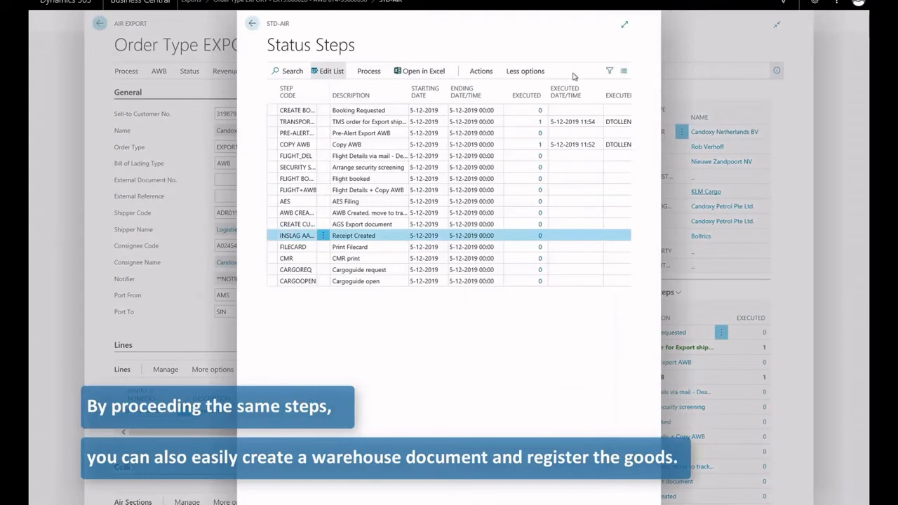
pyautogui.click(481, 71)
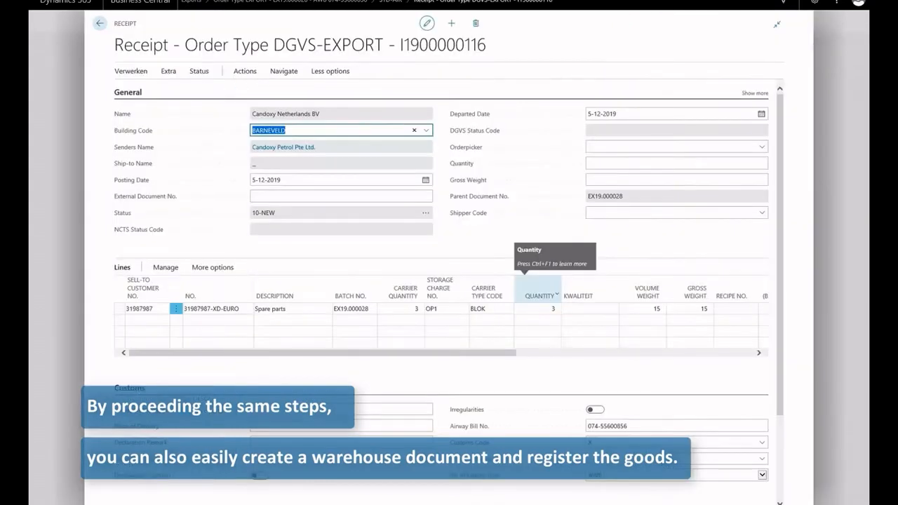
pyautogui.scroll(-3)
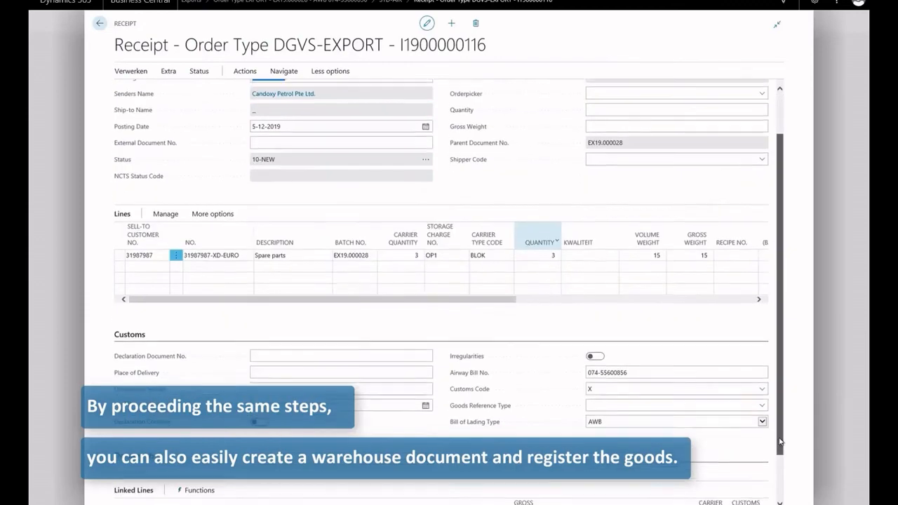
pyautogui.scroll(-3)
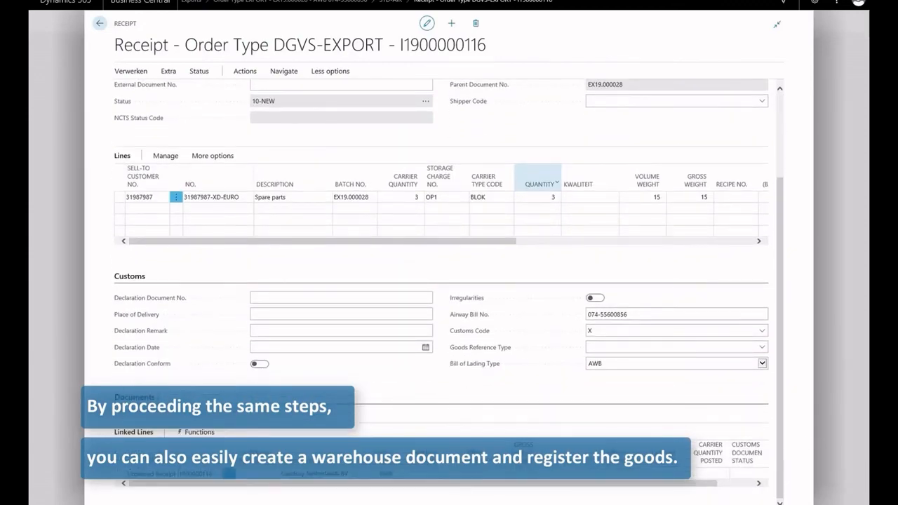